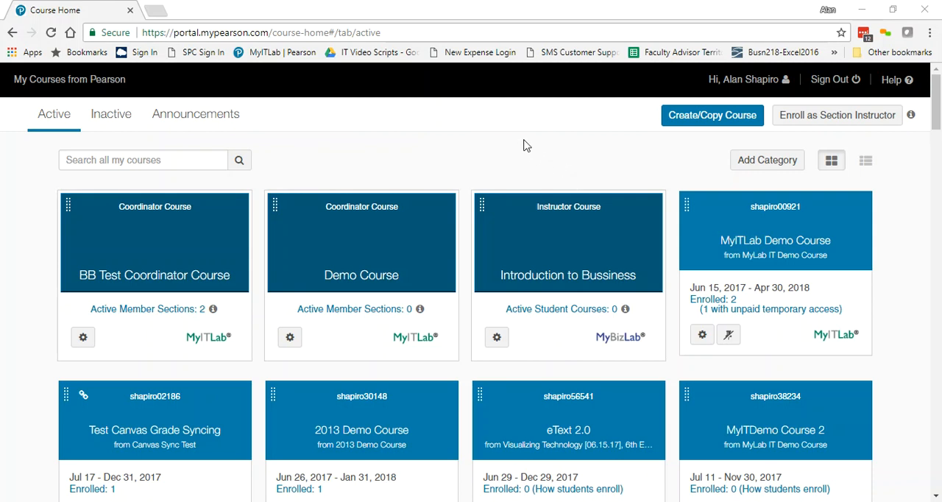
mouse_move(548, 176)
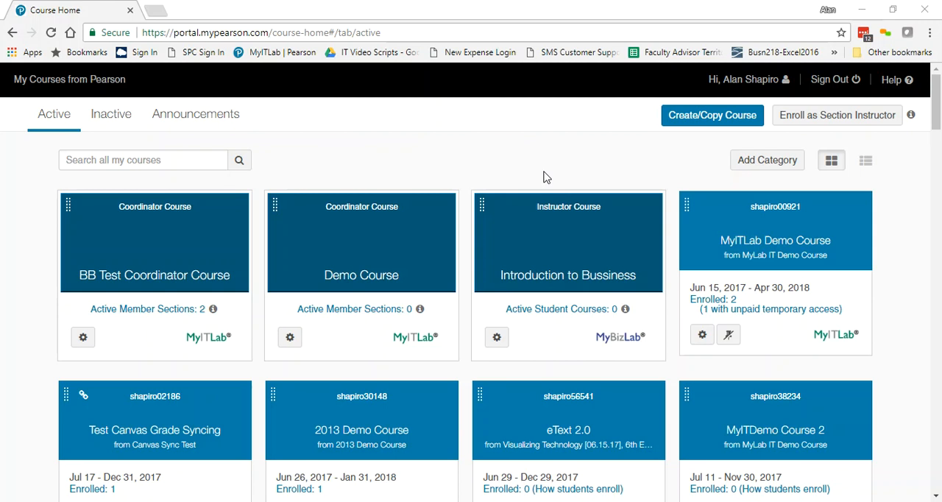
mouse_move(537, 173)
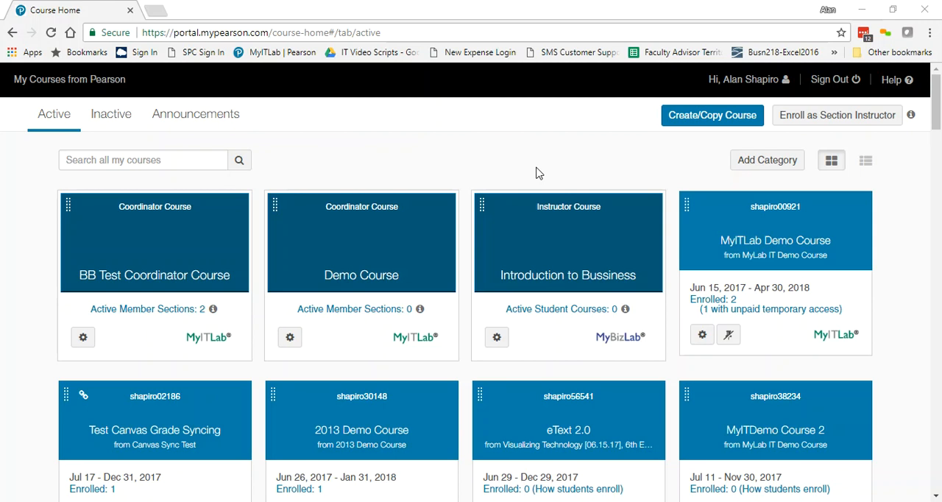
mouse_move(299, 151)
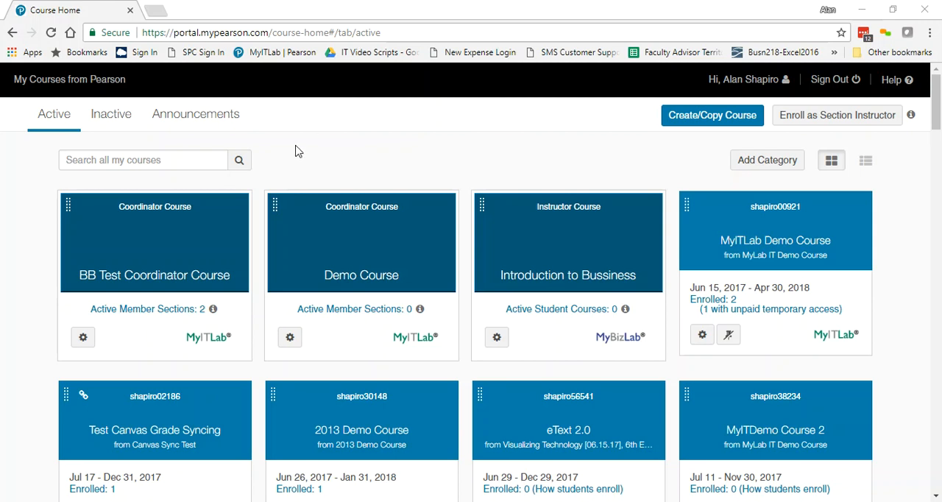
mouse_move(742, 192)
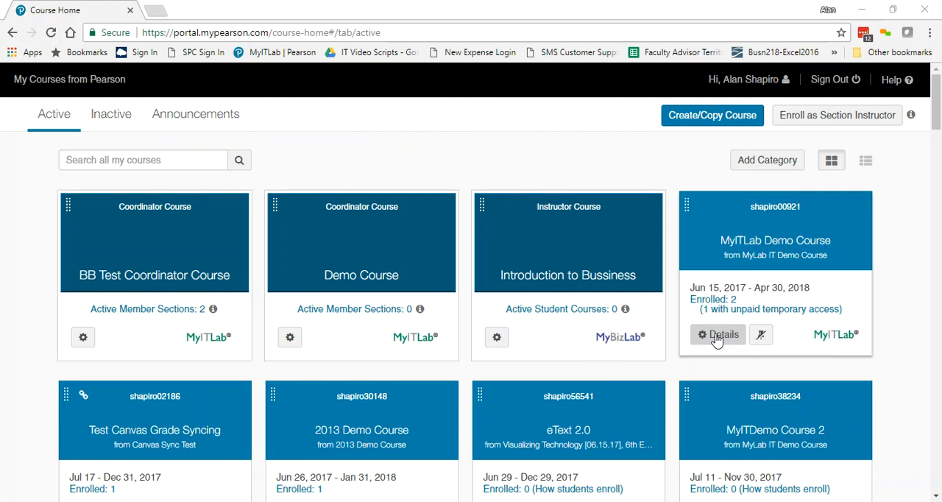
Step: Launch the MyITLab Demo Course from its tile, landing on its Getting Started page
left_click(718, 334)
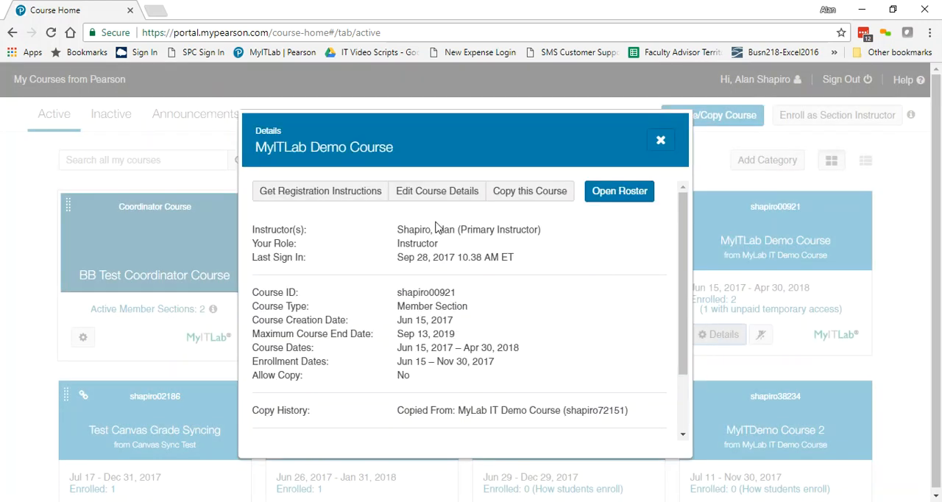
left_click(618, 191)
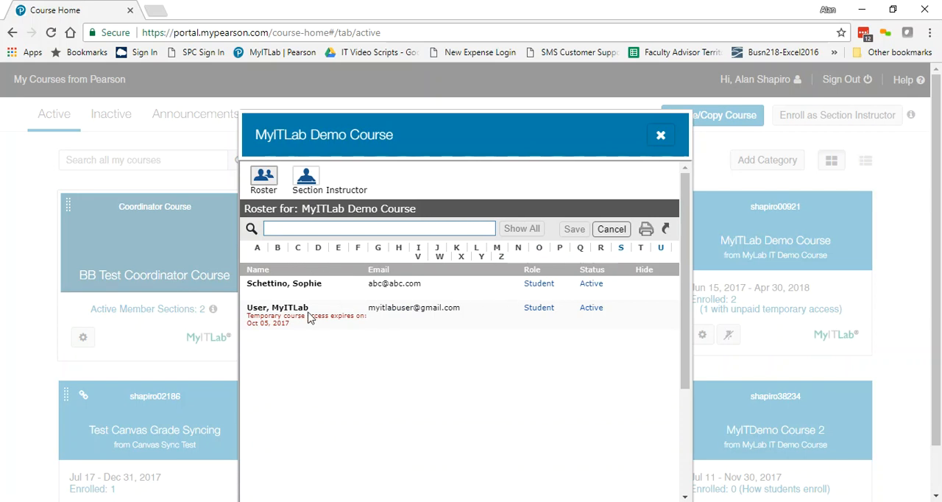
mouse_move(289, 338)
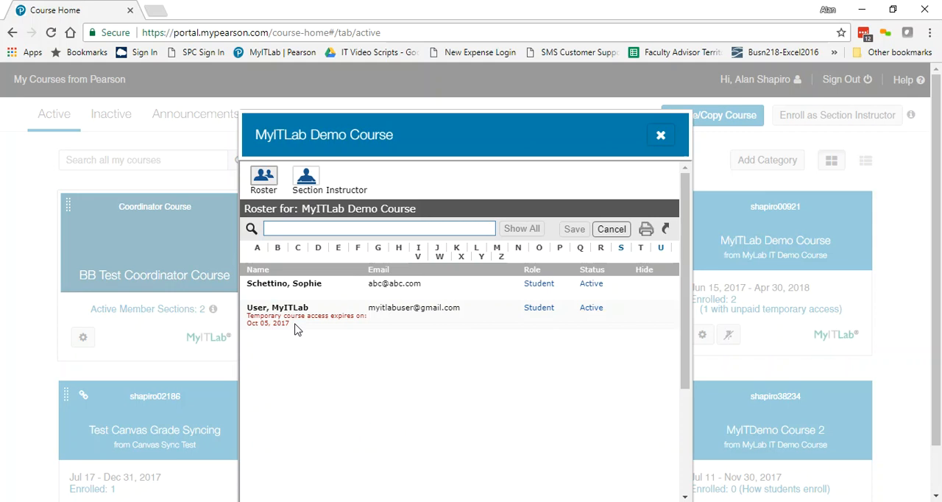
mouse_move(554, 327)
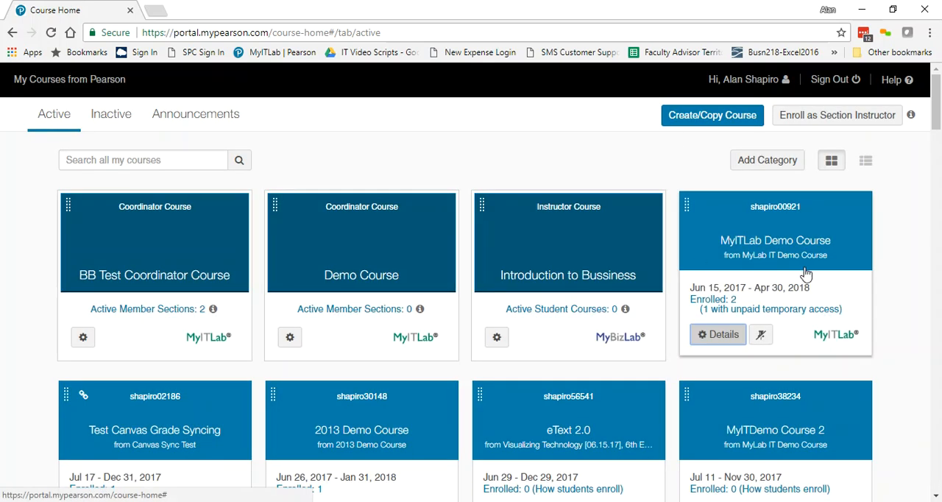
mouse_move(775, 240)
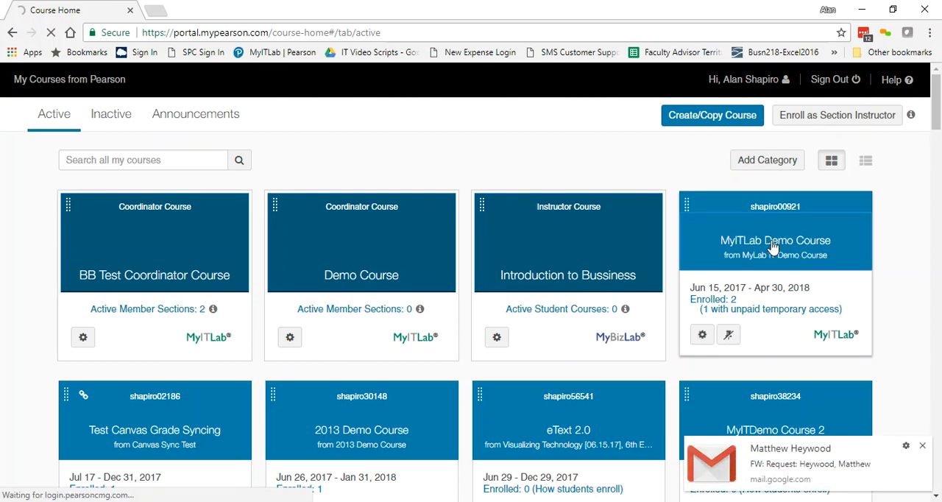
left_click(774, 240)
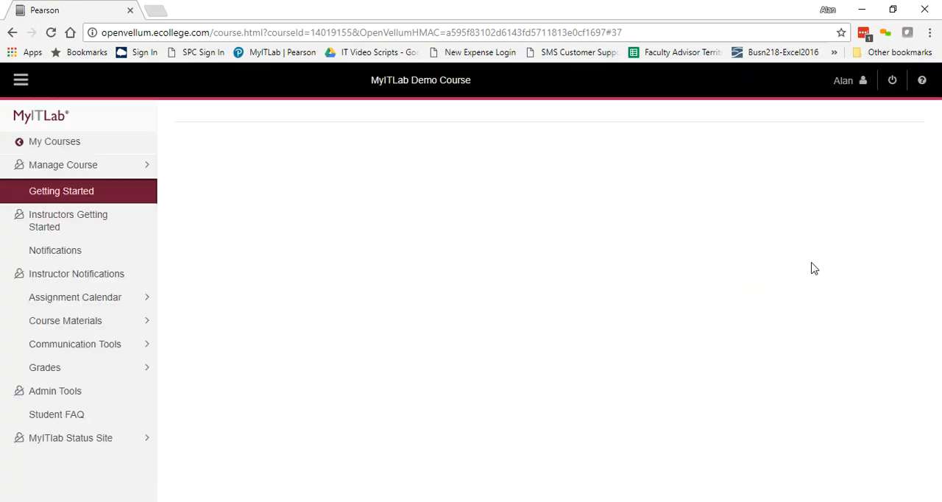
left_click(61, 191)
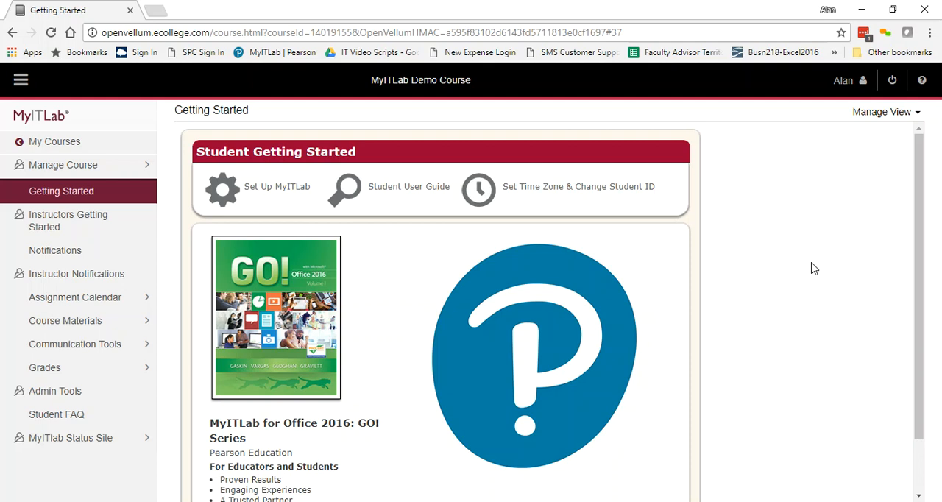
mouse_move(103, 160)
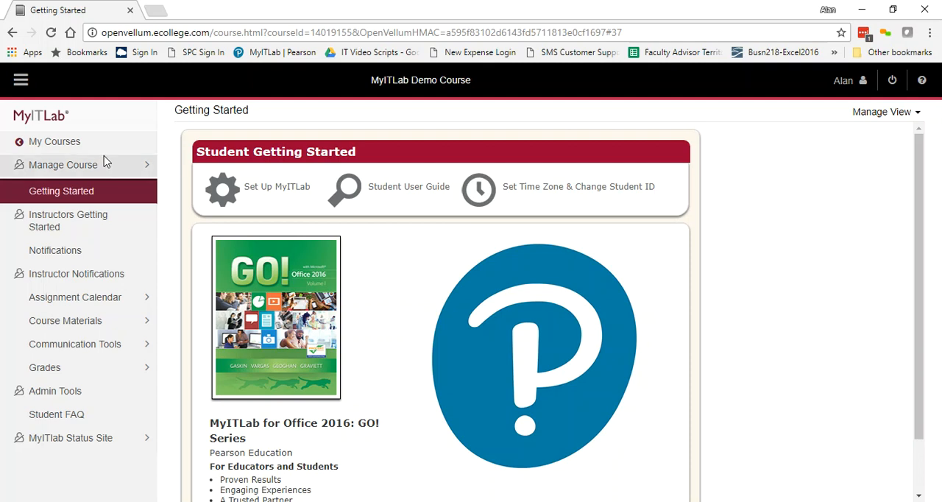
Step: Show the Course Roster under Manage Course, listing the demo course's two students
left_click(63, 165)
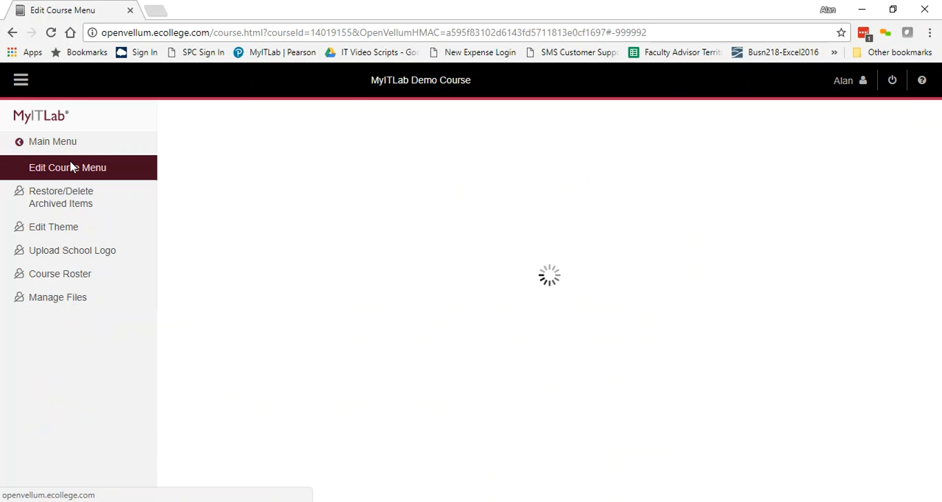
left_click(68, 167)
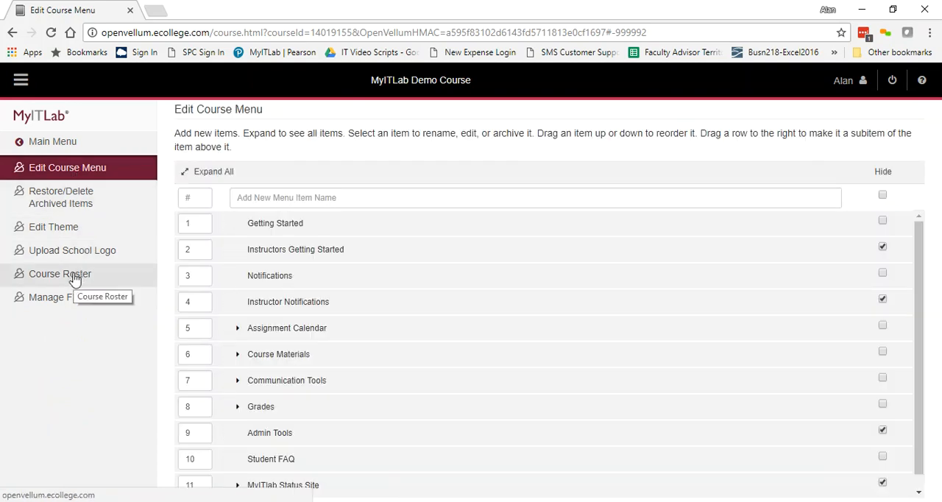
left_click(59, 274)
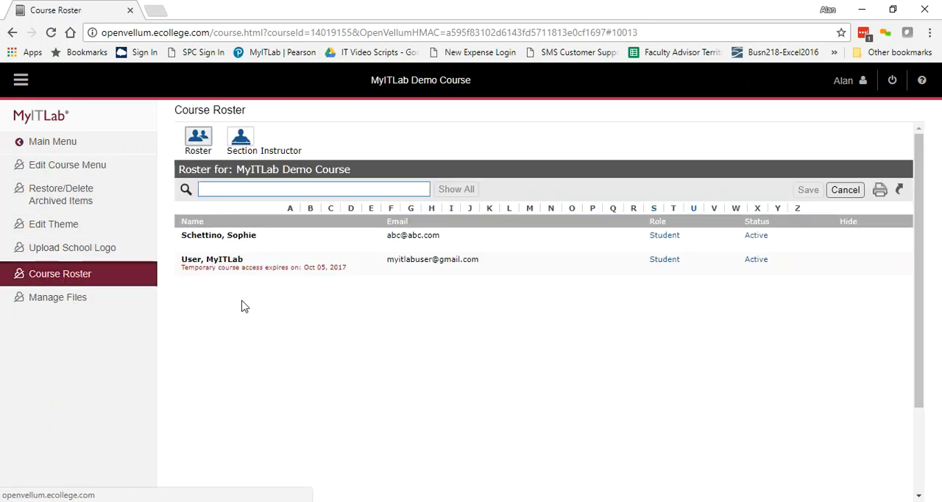
mouse_move(438, 288)
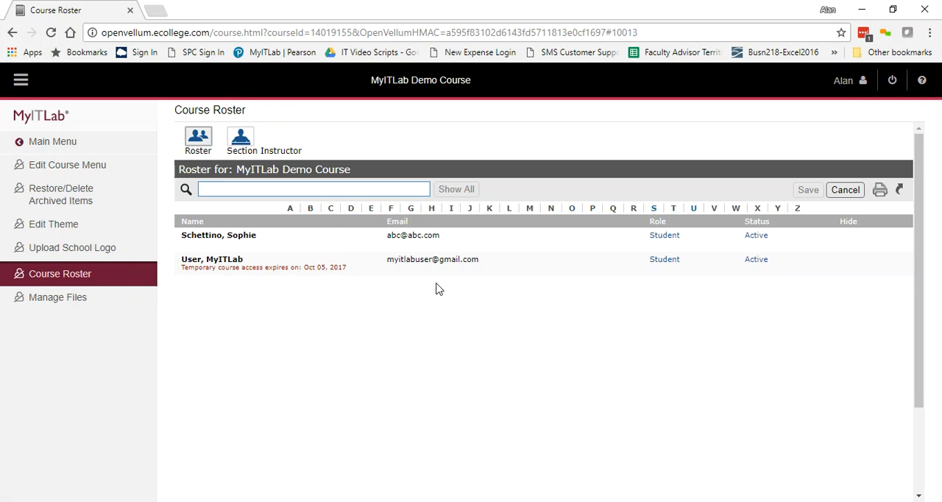
mouse_move(329, 224)
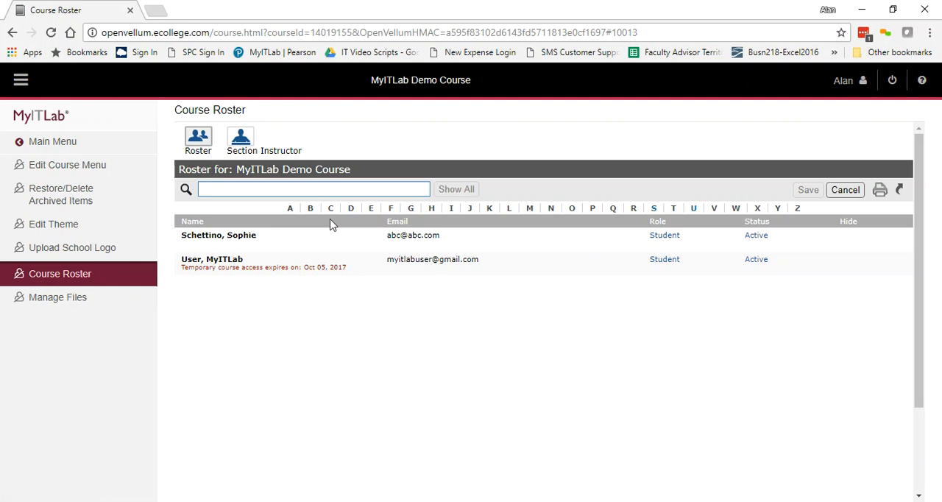
mouse_move(315, 226)
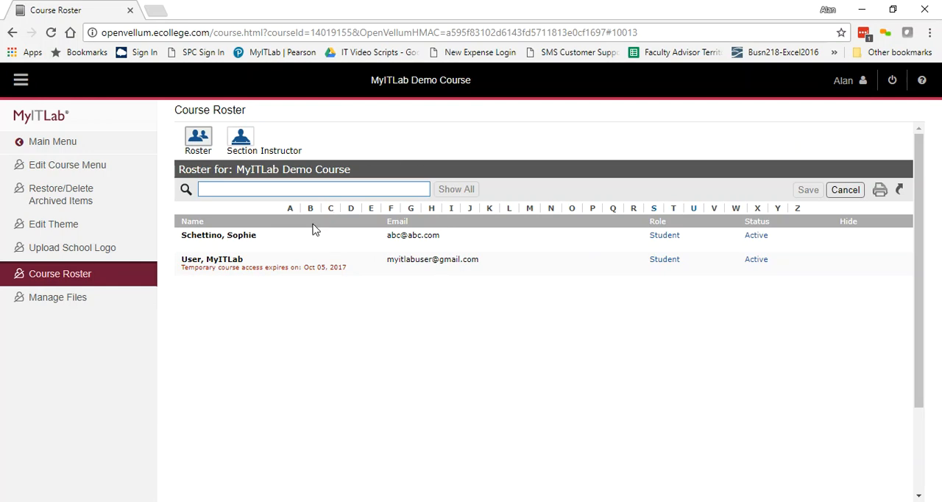
mouse_move(362, 262)
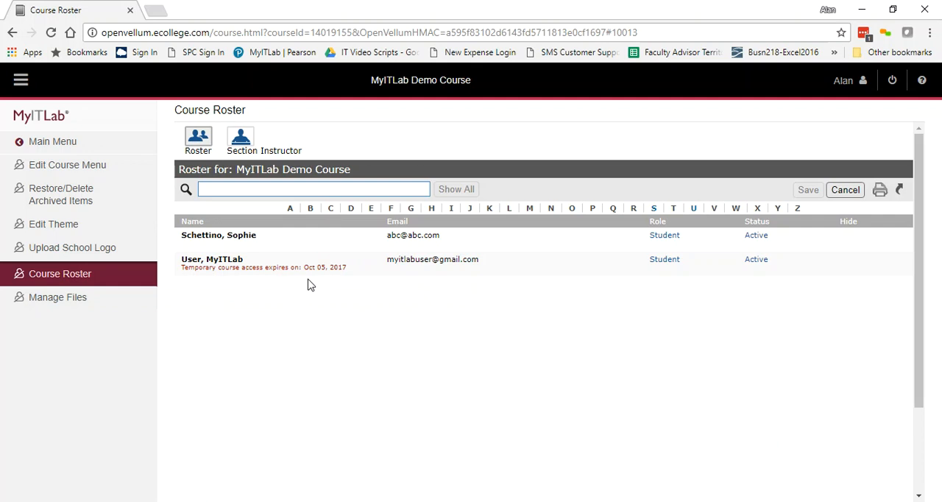
mouse_move(100, 194)
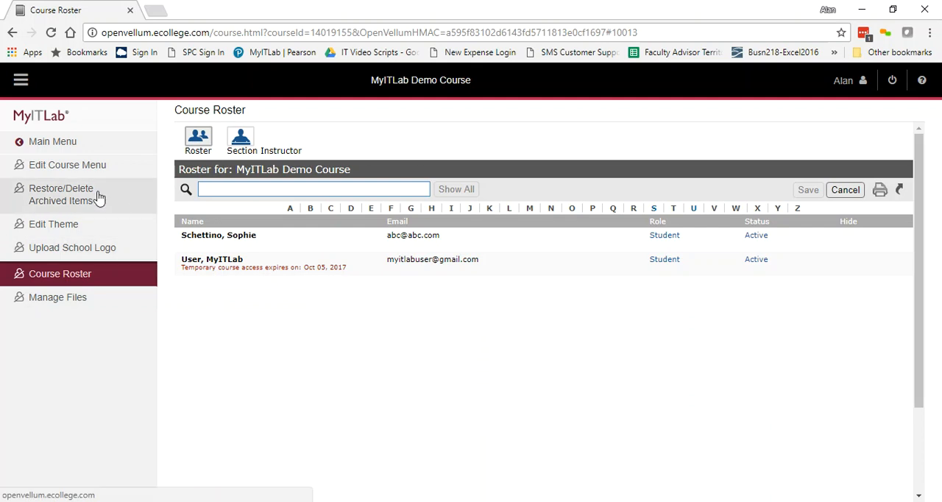
mouse_move(56, 279)
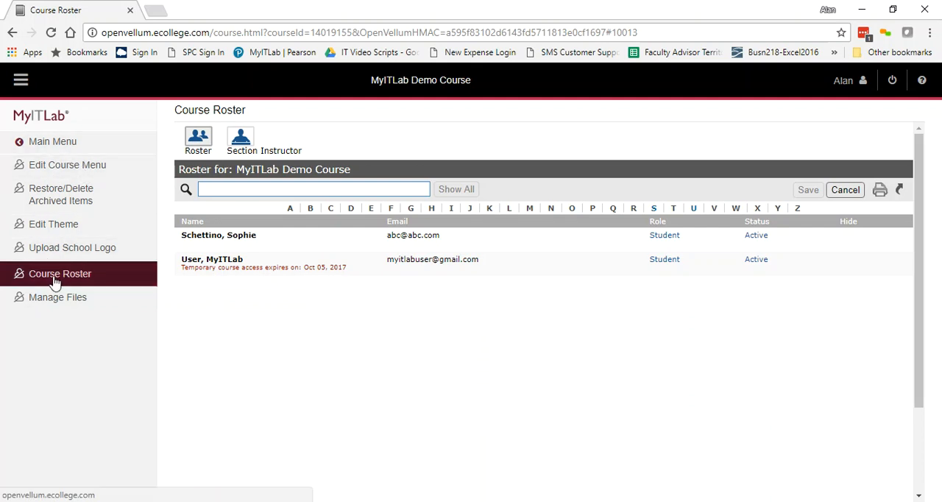